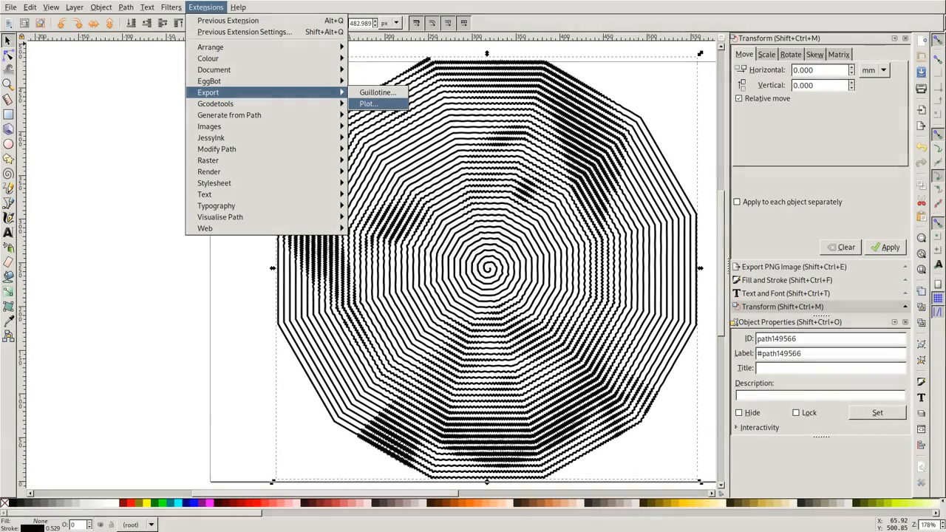
Search subline.js for postMessage and jump to the next match defining the sliders.
click(366, 103)
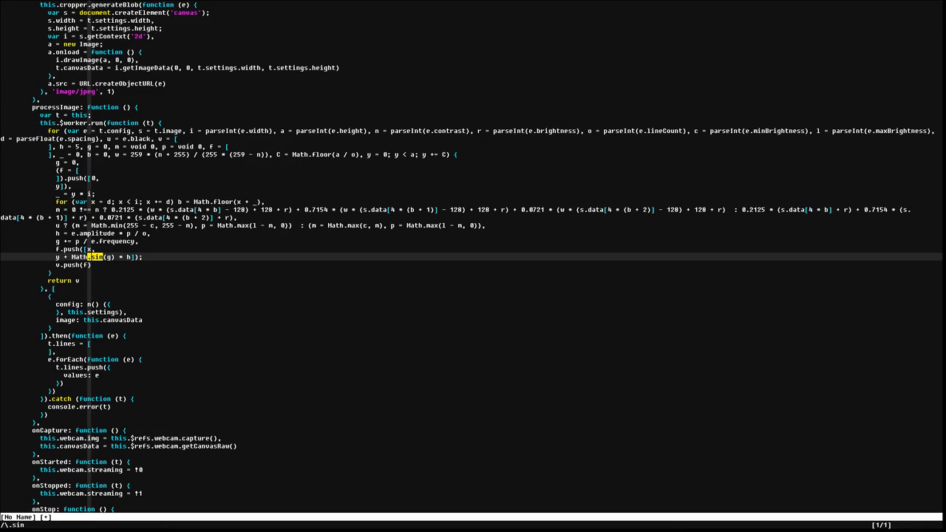
key(v)
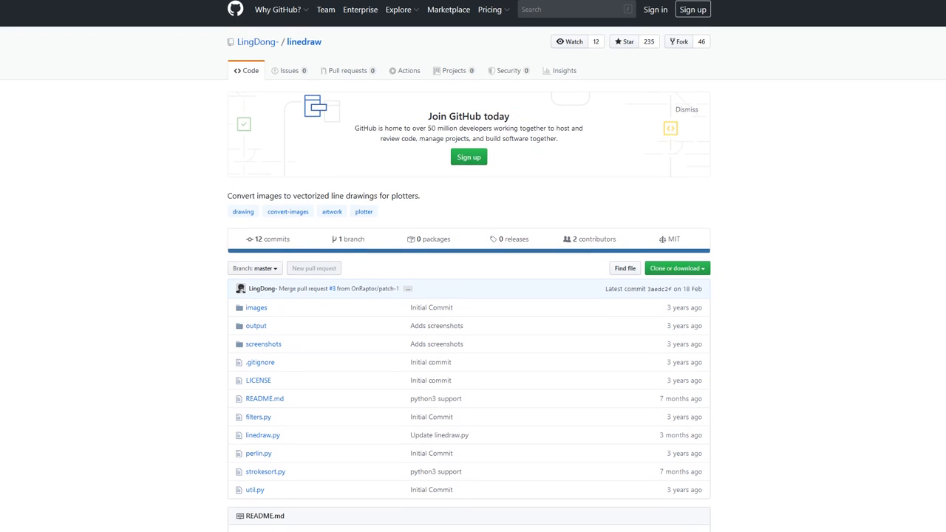
scroll(down, 3)
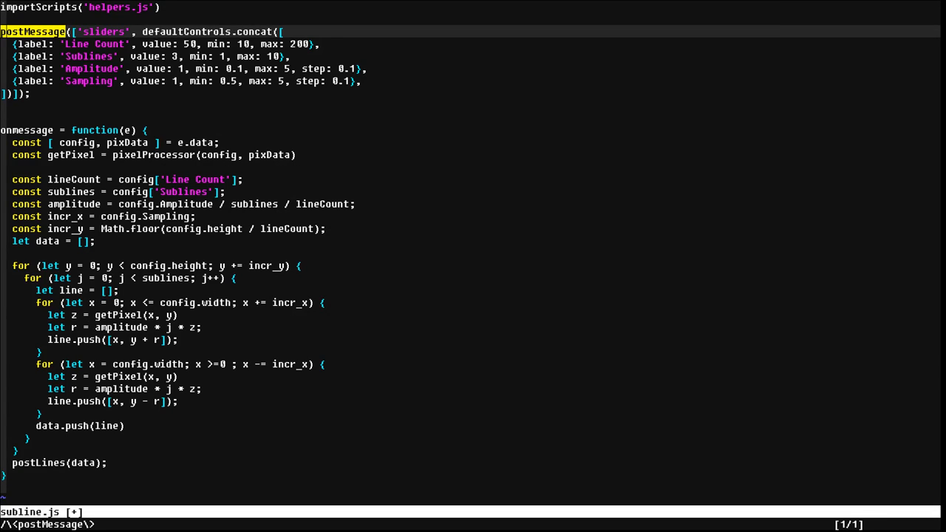
key(n)
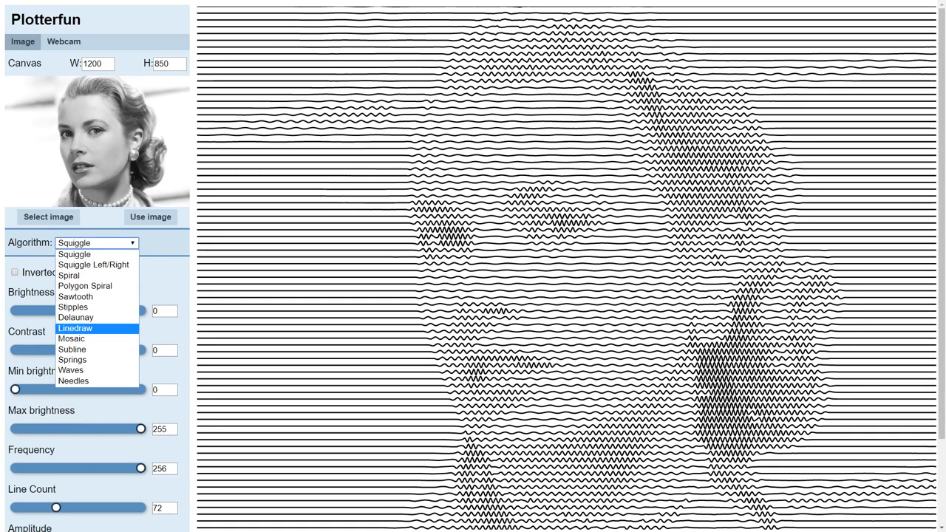
Render the portrait with the Linedraw algorithm, then switch to Stipples.
click(74, 328)
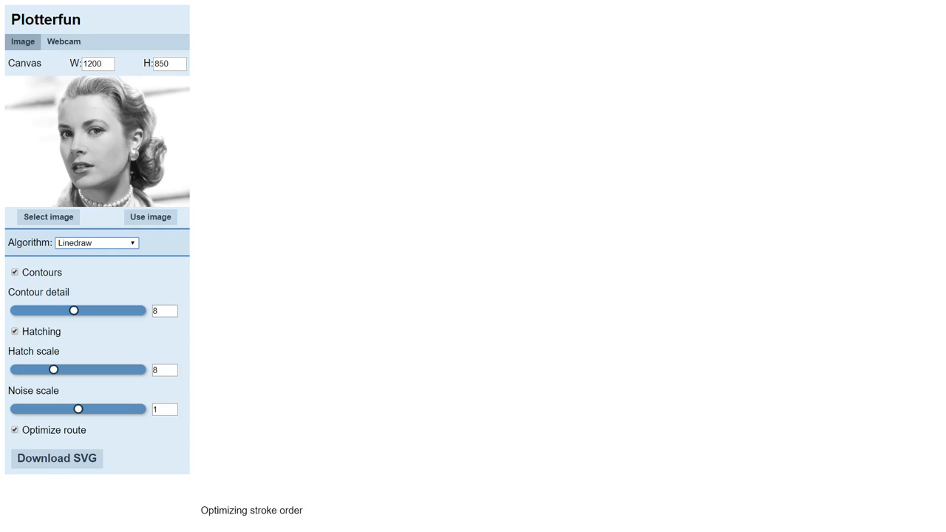
click(96, 242)
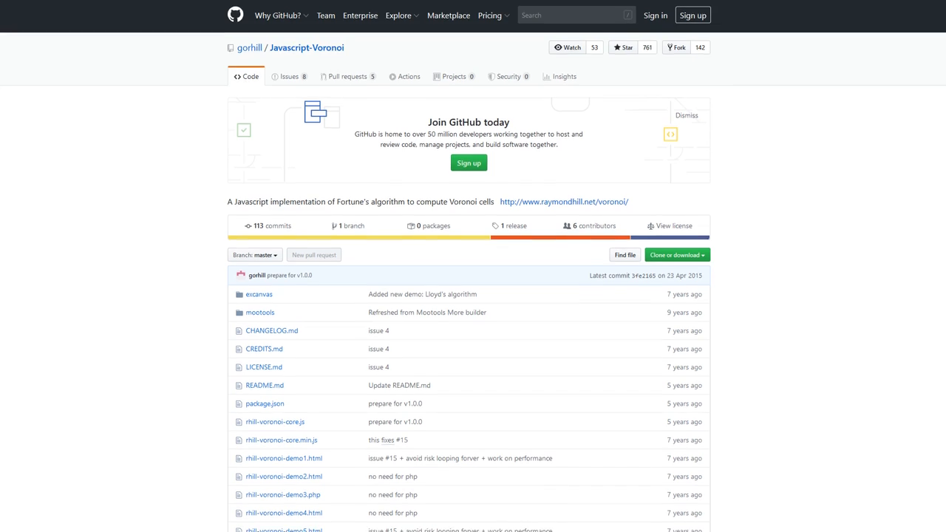
scroll(down, 3)
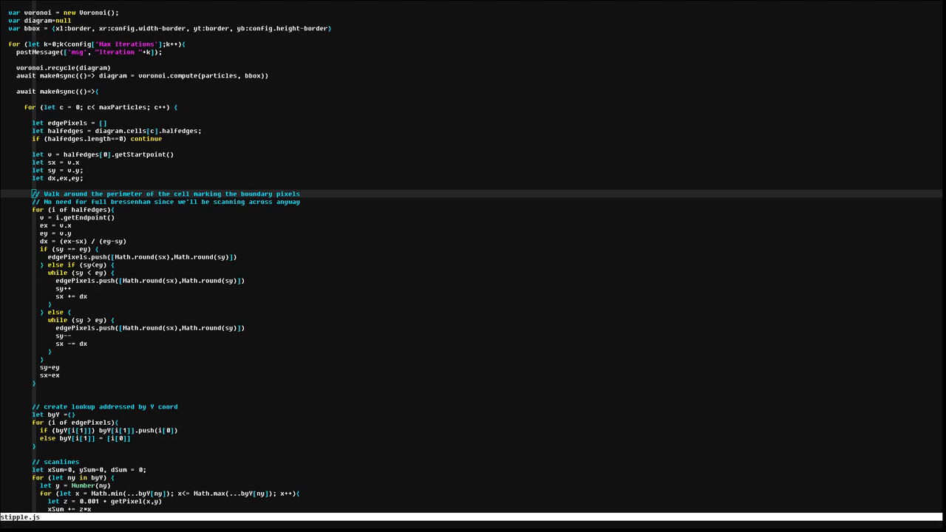
scroll(down, 3)
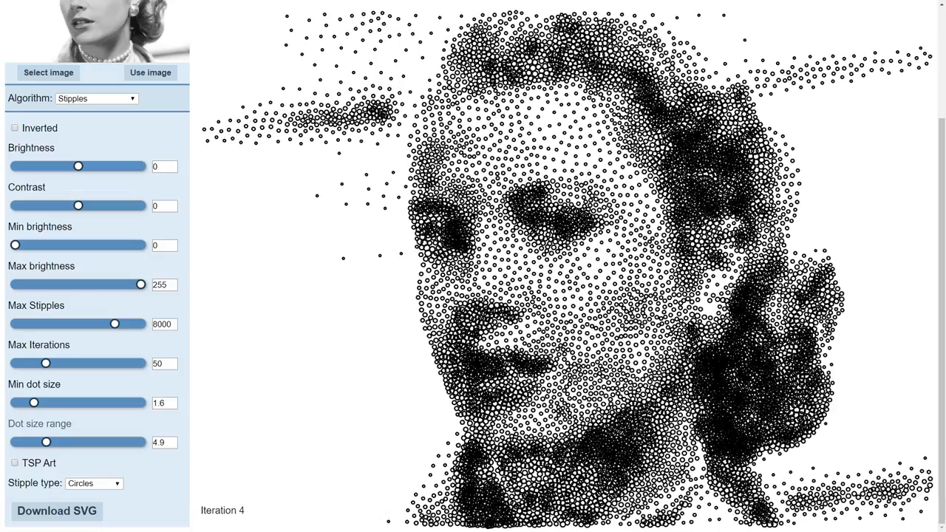
Reduce the Stipples dot size range to 3.2 and adjust it again.
drag(47, 442, 35, 442)
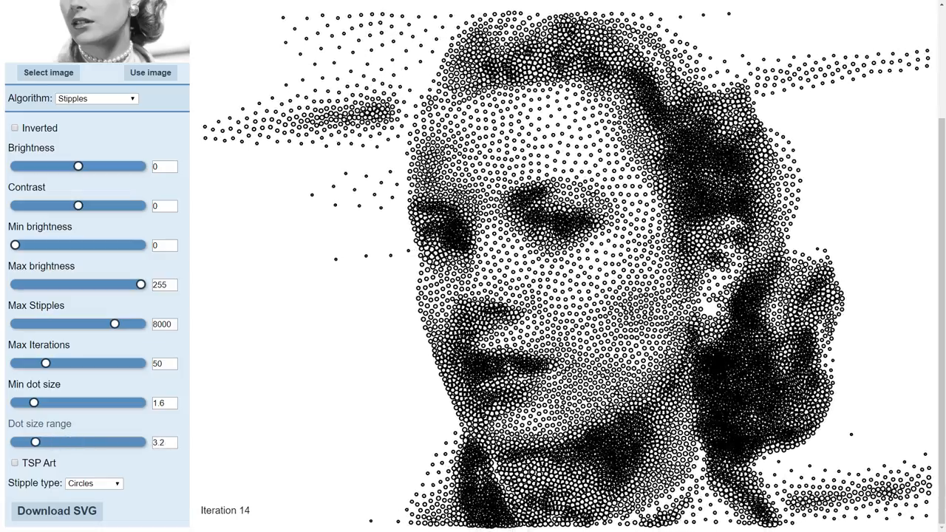
drag(35, 442, 110, 442)
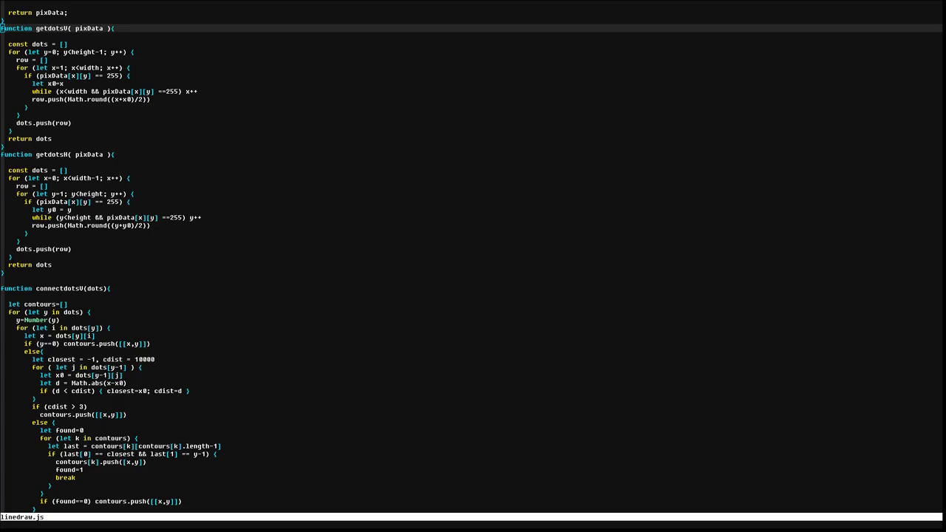
scroll(down, 3)
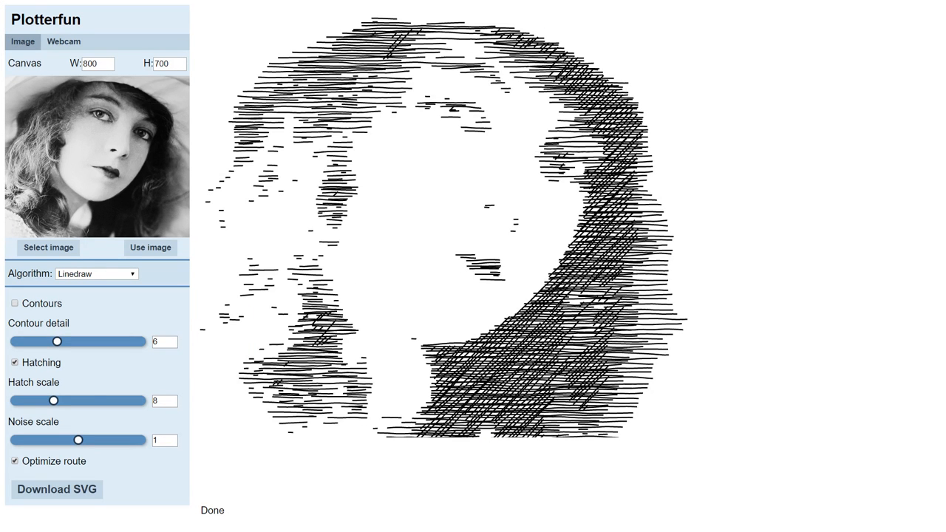
Lower Hatch scale to 3 for denser hatching, load another portrait, then switch to webcam input.
drag(53, 400, 27, 401)
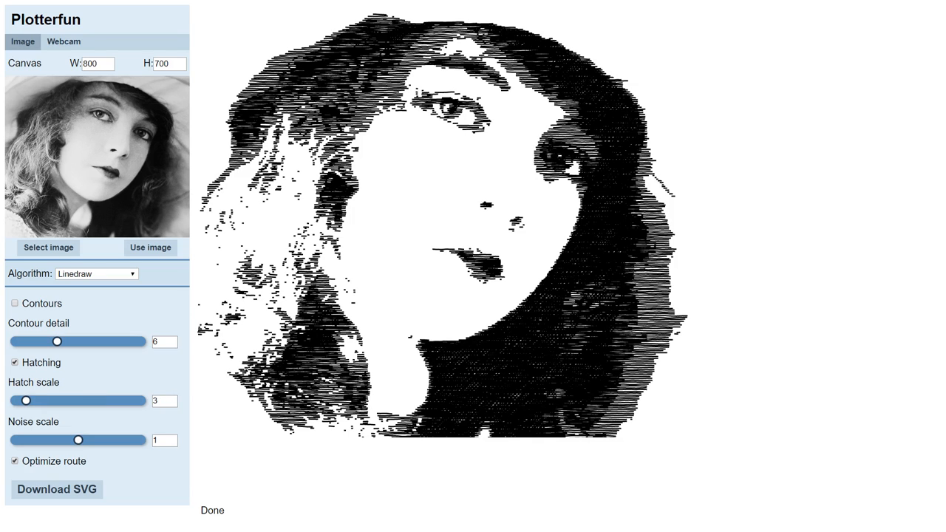
click(14, 303)
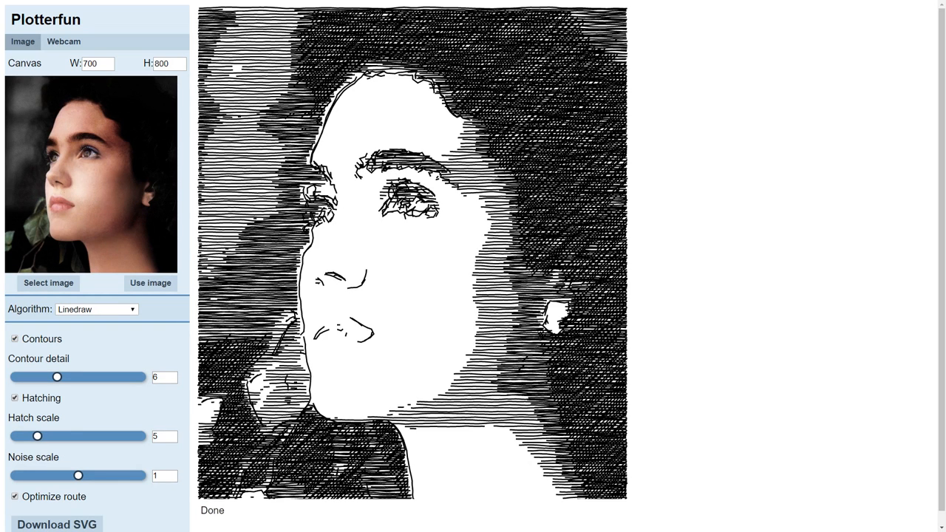
click(63, 42)
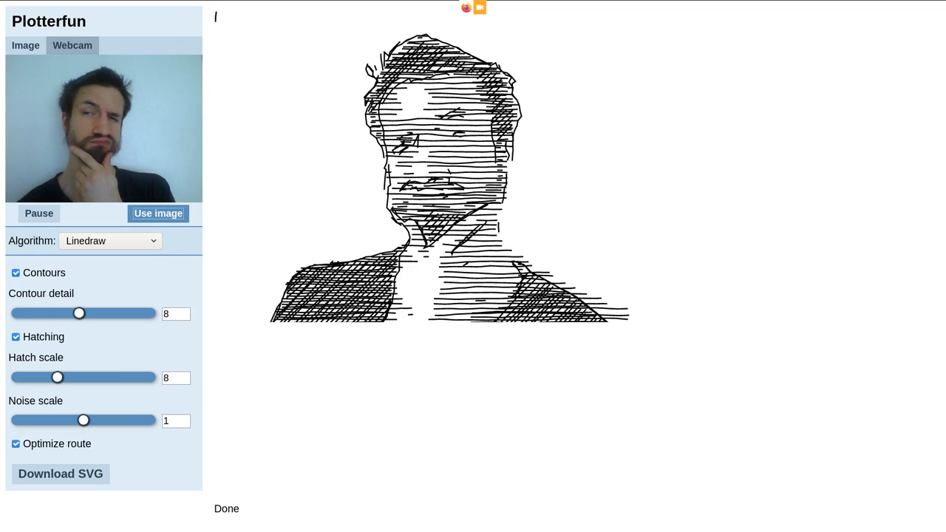